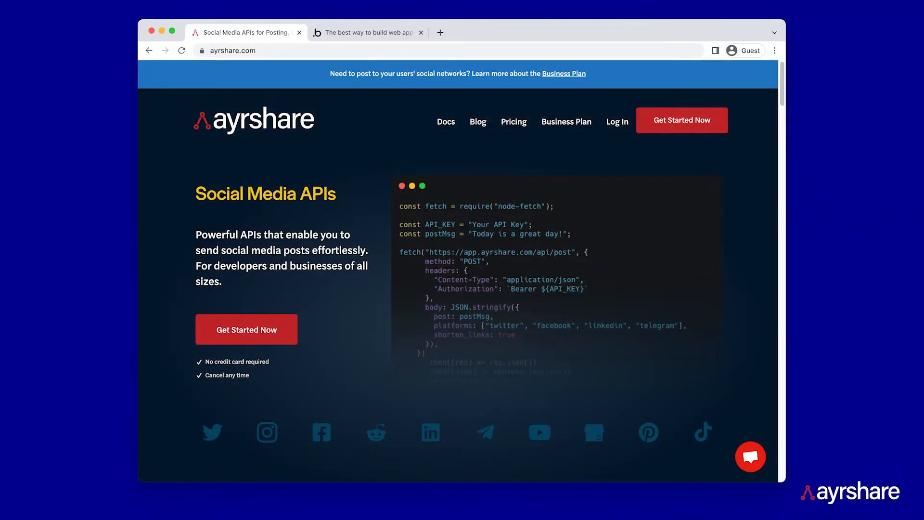
# Step: Switch to the Bubble editor to view the Ayrshare API's Generate JWT call in API Connector
pyautogui.click(365, 32)
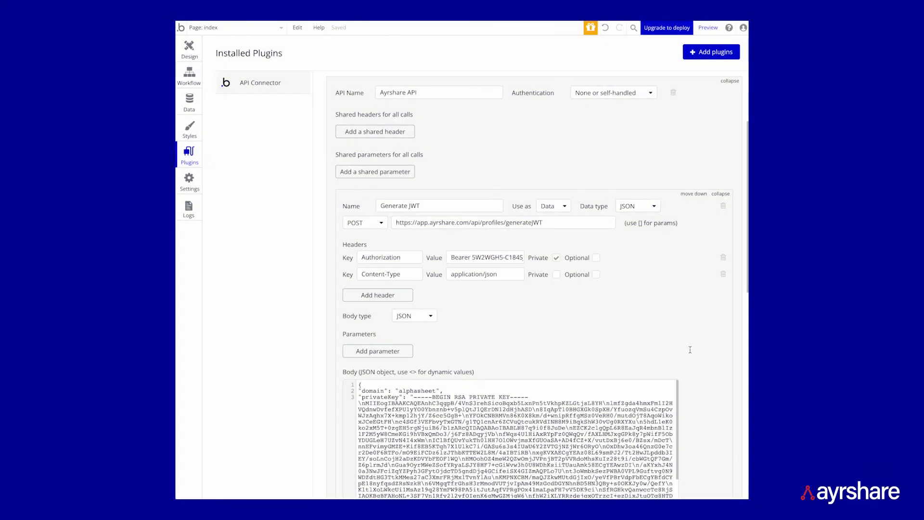
pyautogui.moveTo(694, 347)
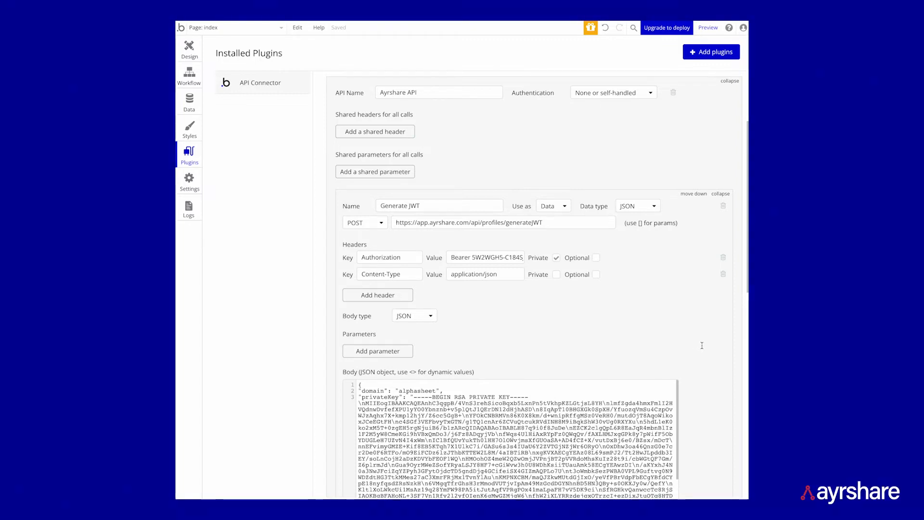
pyautogui.scroll(-3)
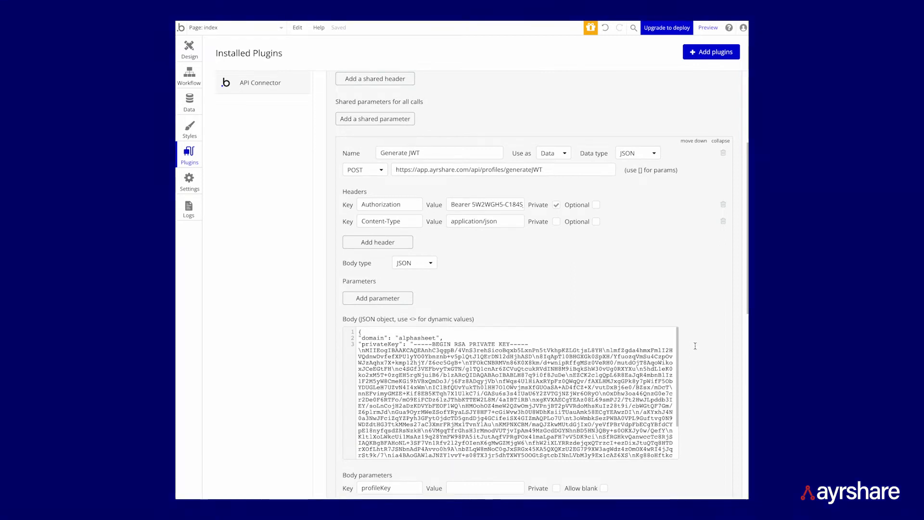
pyautogui.moveTo(717, 315)
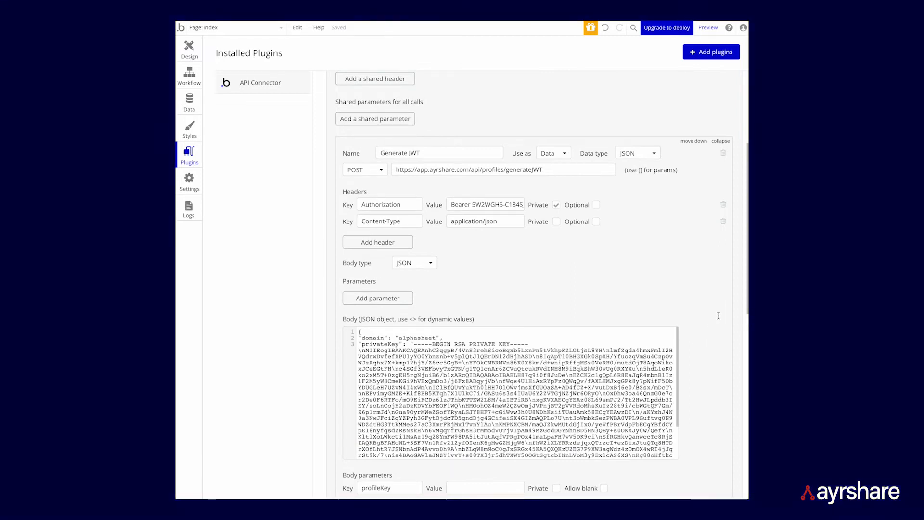
pyautogui.scroll(-3)
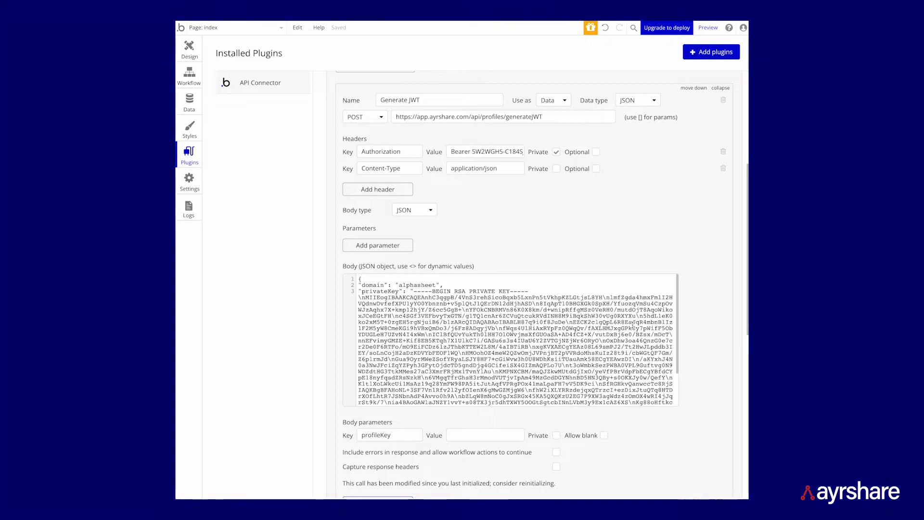
pyautogui.scroll(-3)
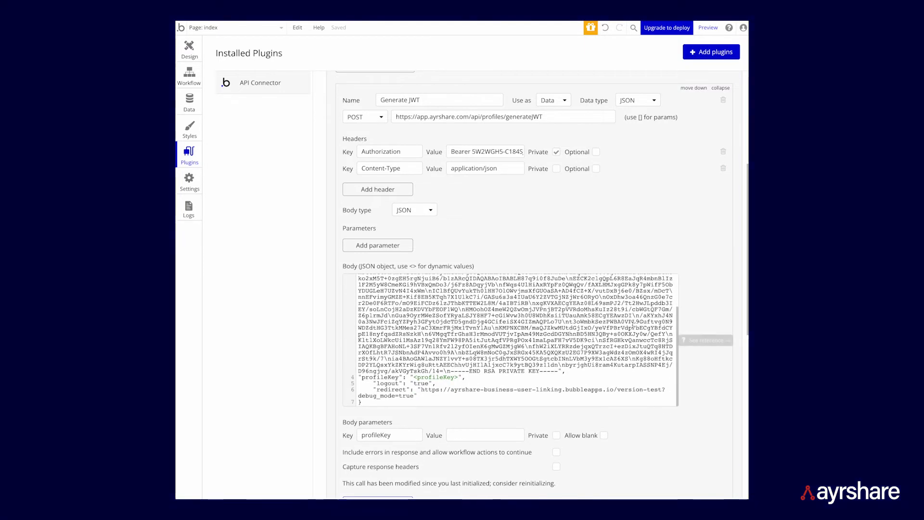
pyautogui.scroll(-3)
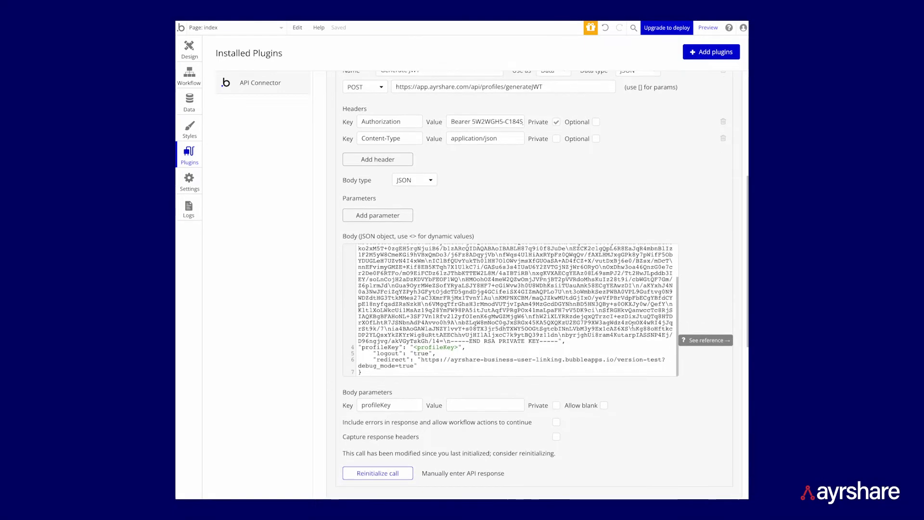
pyautogui.scroll(-3)
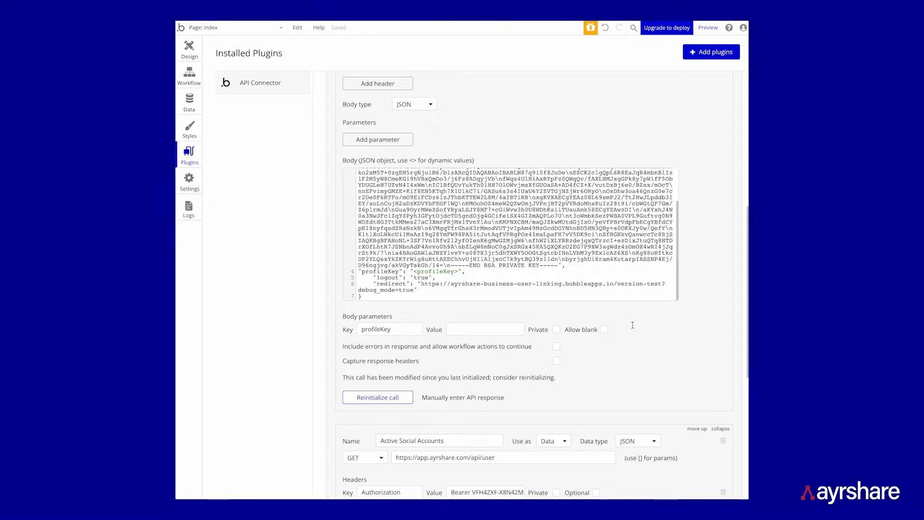
pyautogui.scroll(-3)
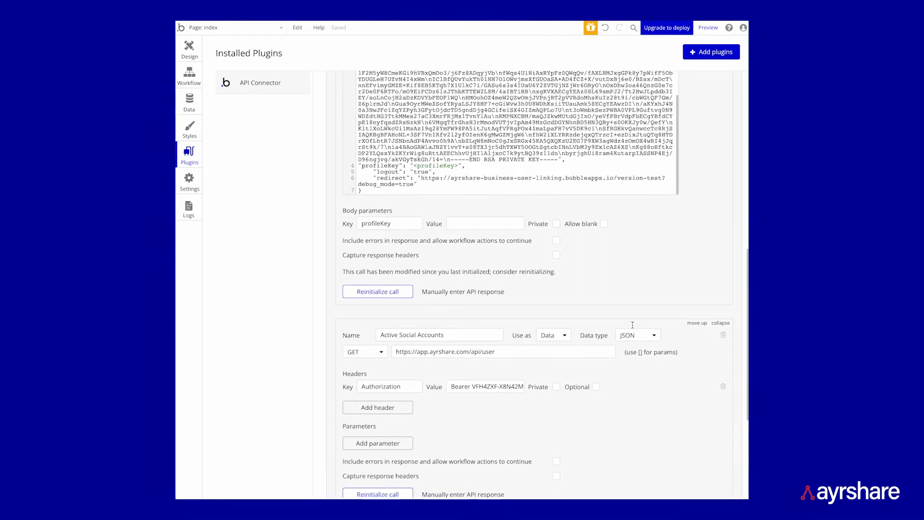
pyautogui.scroll(-3)
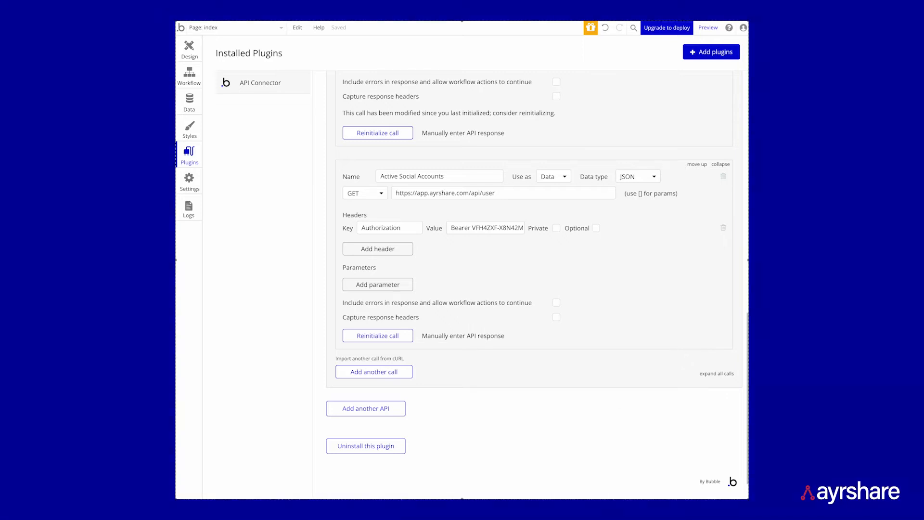
pyautogui.click(188, 47)
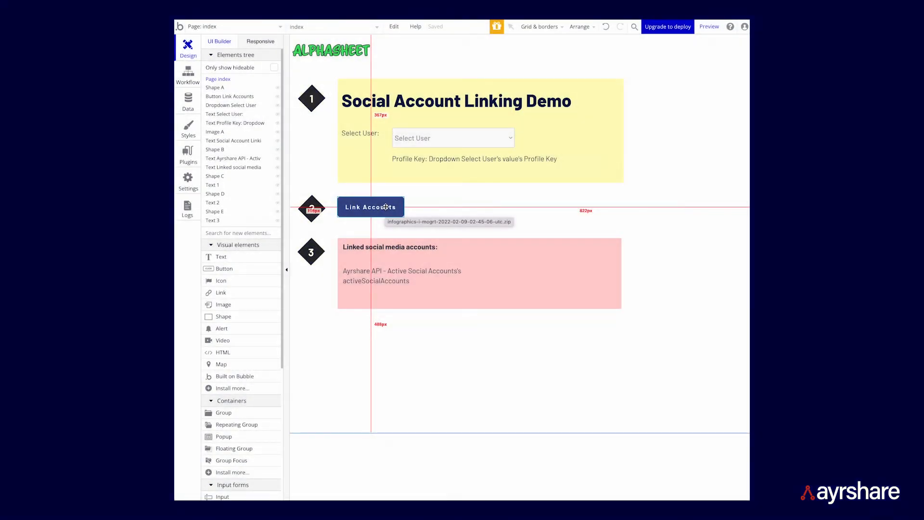
# Step: Inspect the Link Accounts workflow's Generate JWT profileKey parameter, then return to Design
pyautogui.click(370, 207)
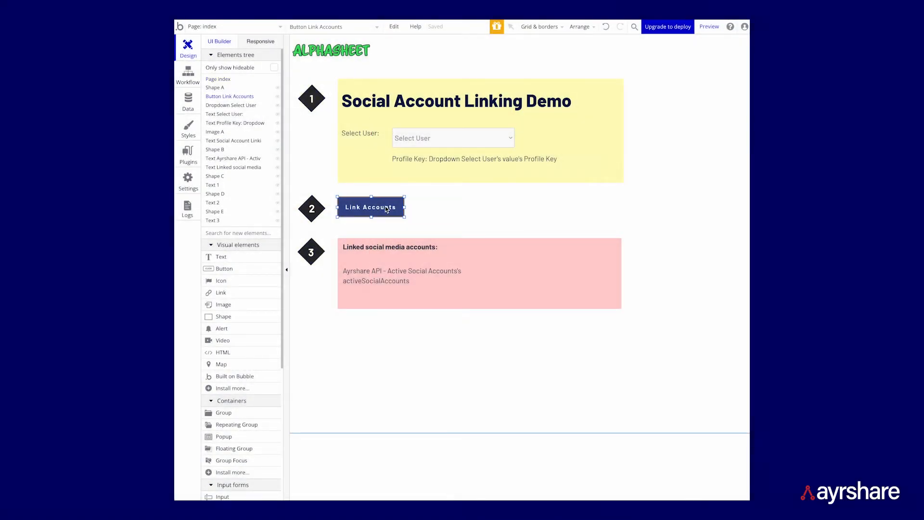
pyautogui.click(370, 207)
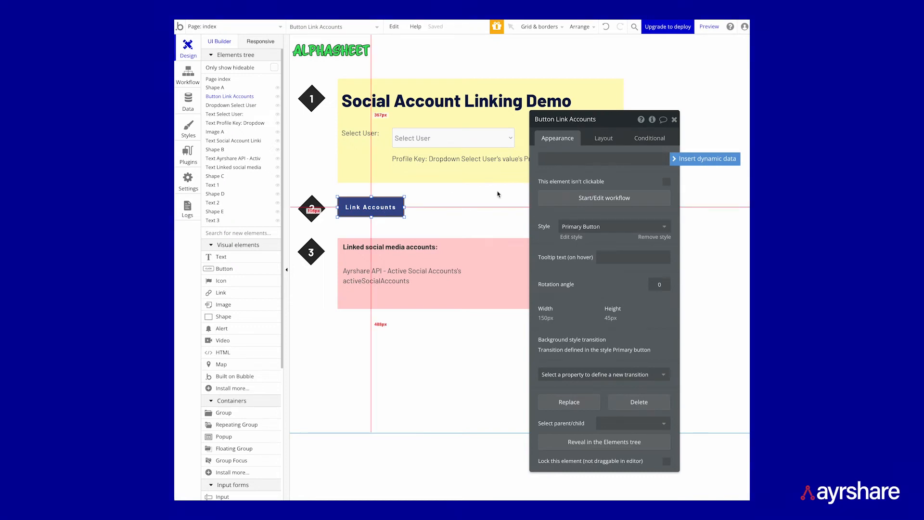
pyautogui.click(604, 197)
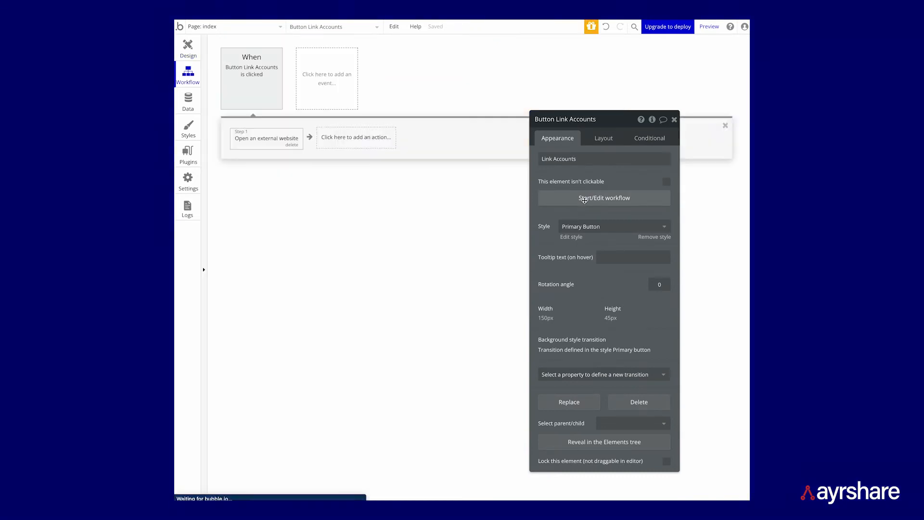
pyautogui.click(266, 138)
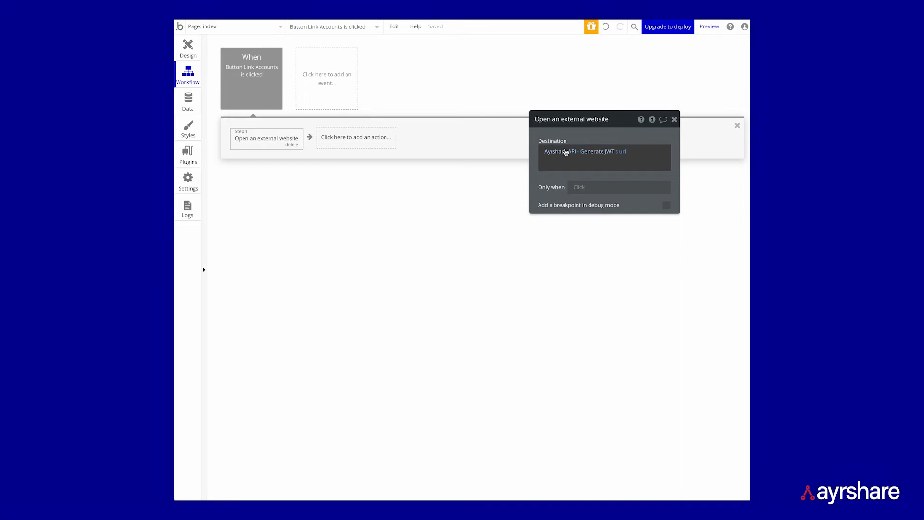
pyautogui.moveTo(586, 156)
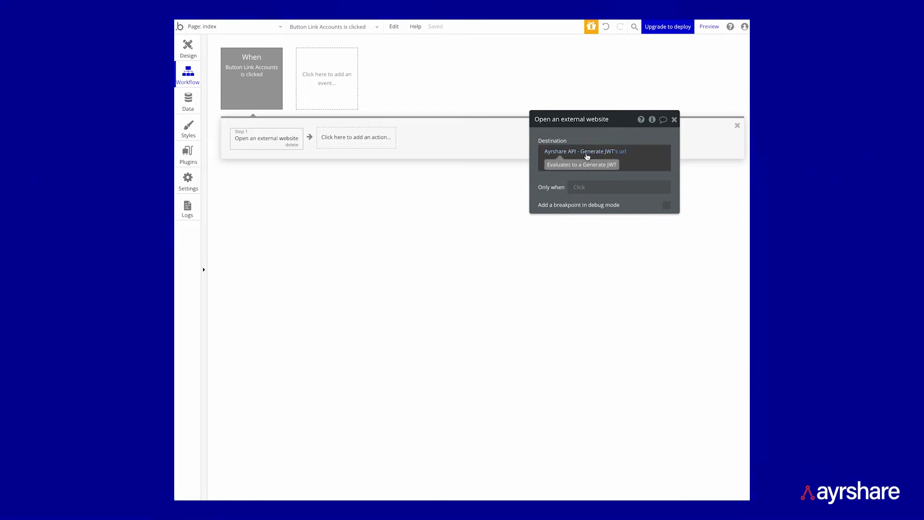
pyautogui.click(586, 150)
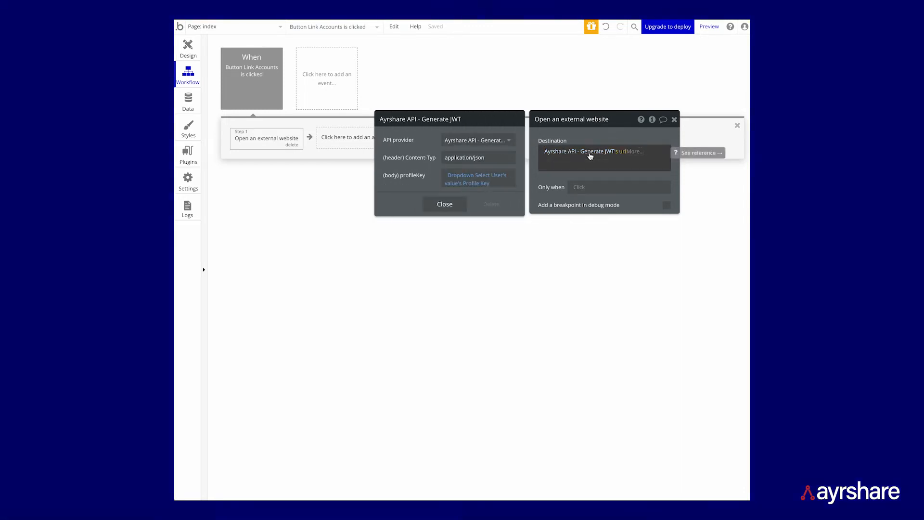
pyautogui.moveTo(486, 186)
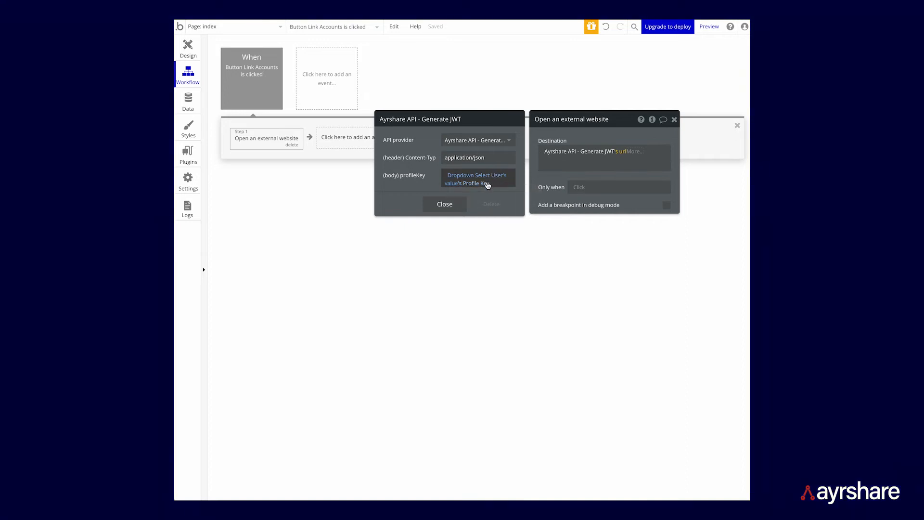
pyautogui.moveTo(476, 179)
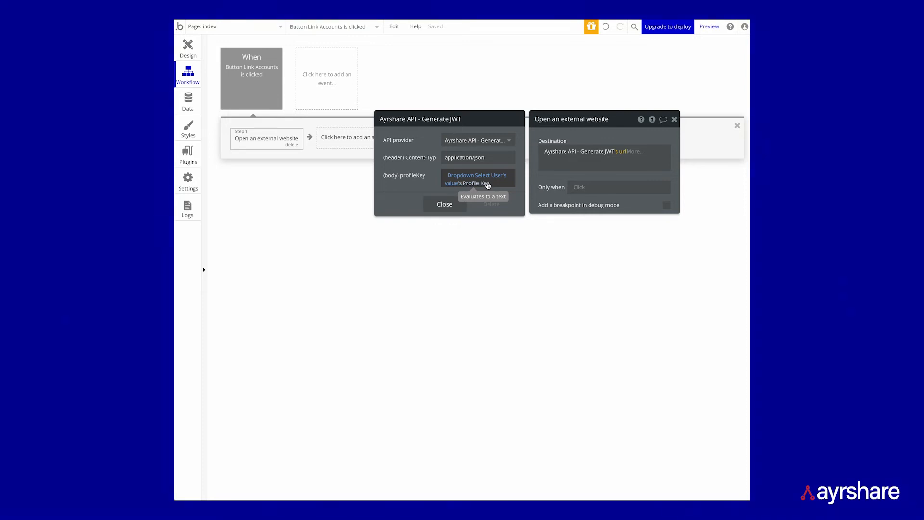
pyautogui.moveTo(457, 398)
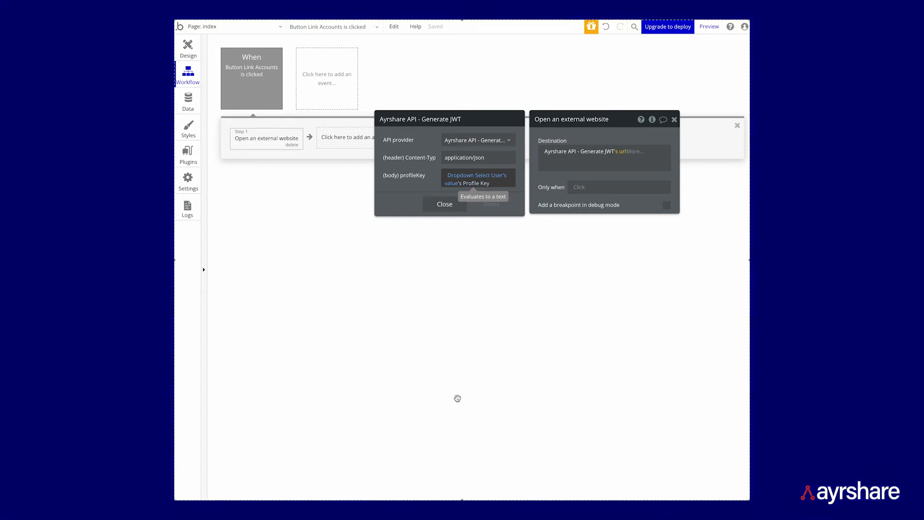
pyautogui.click(187, 48)
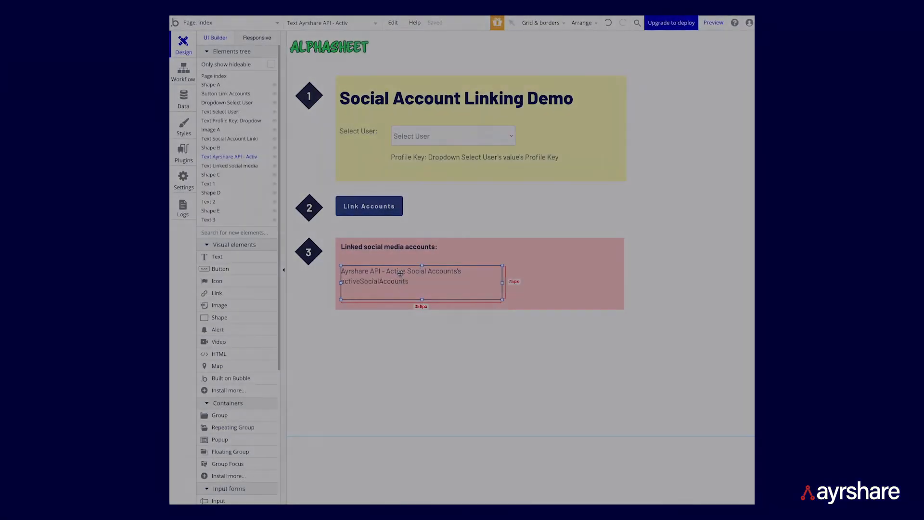
# Step: Verify the linked-accounts text's Active Social Accounts Authorization header, then launch the app preview
pyautogui.doubleClick(420, 276)
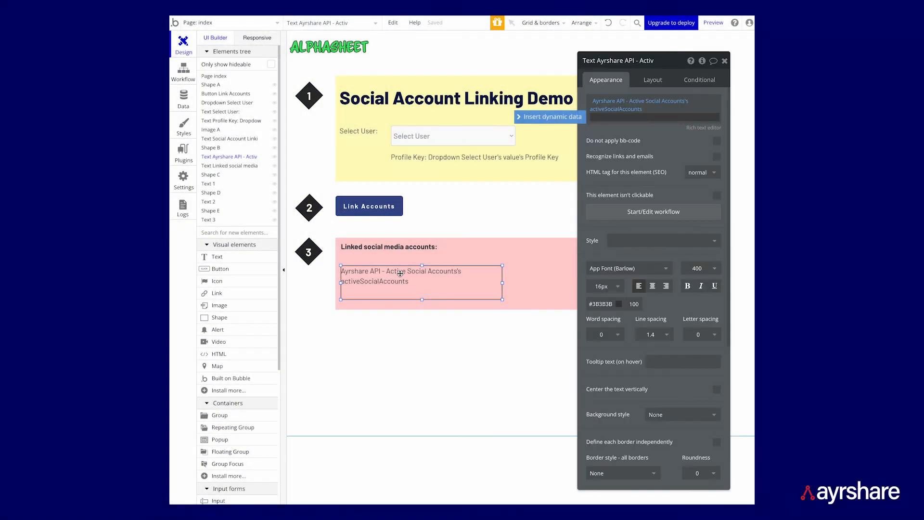
pyautogui.moveTo(633, 100)
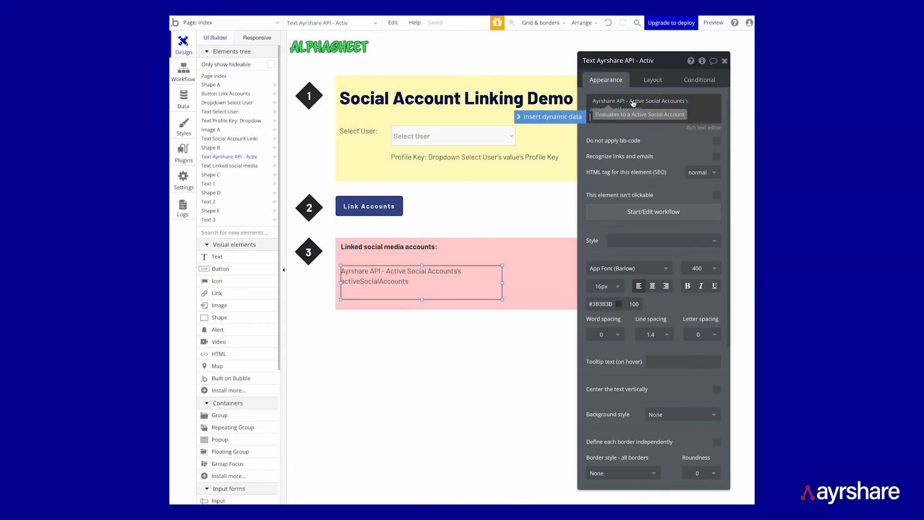
pyautogui.click(639, 104)
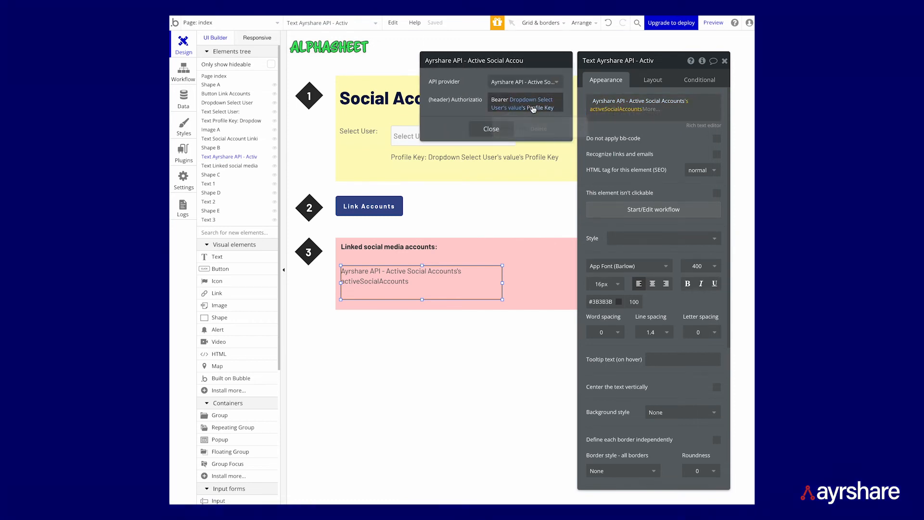
pyautogui.moveTo(533, 108)
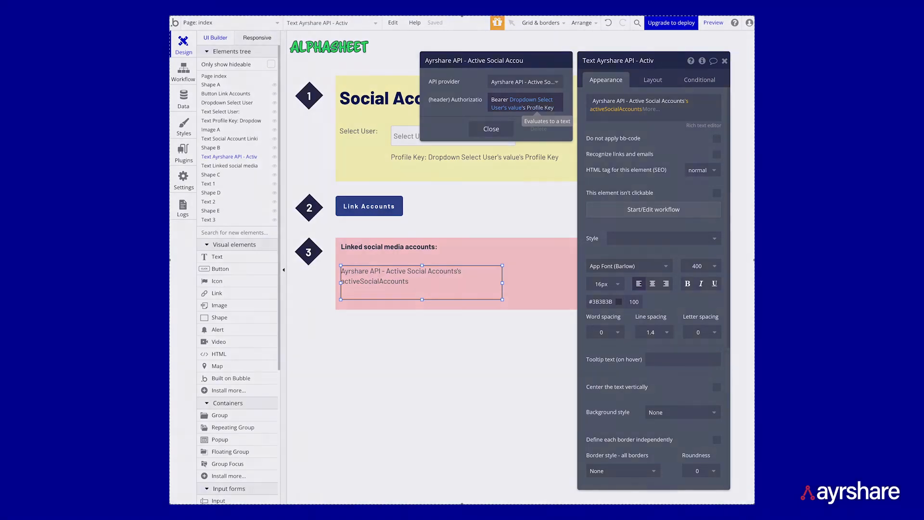
pyautogui.click(713, 23)
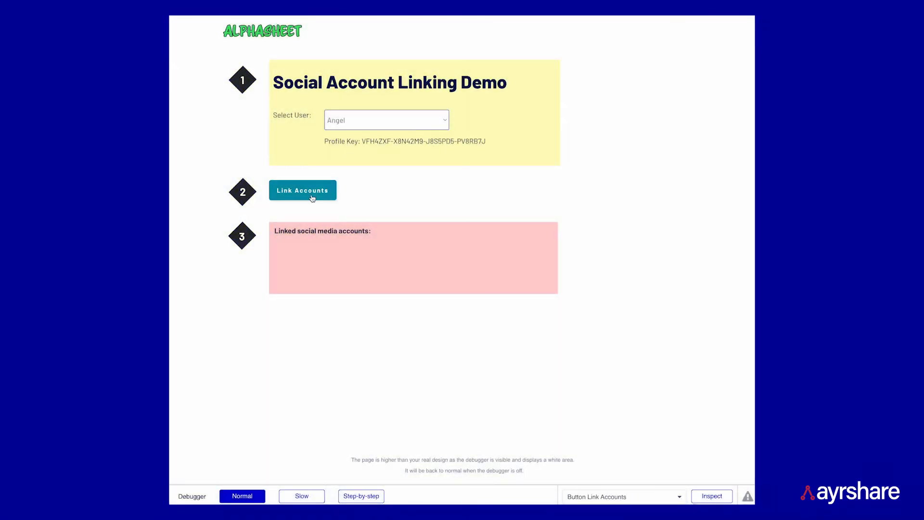
# Step: Link Accounts for Christian, then for Bob, reaching Ayrshare's Google sign-in account chooser
pyautogui.click(302, 190)
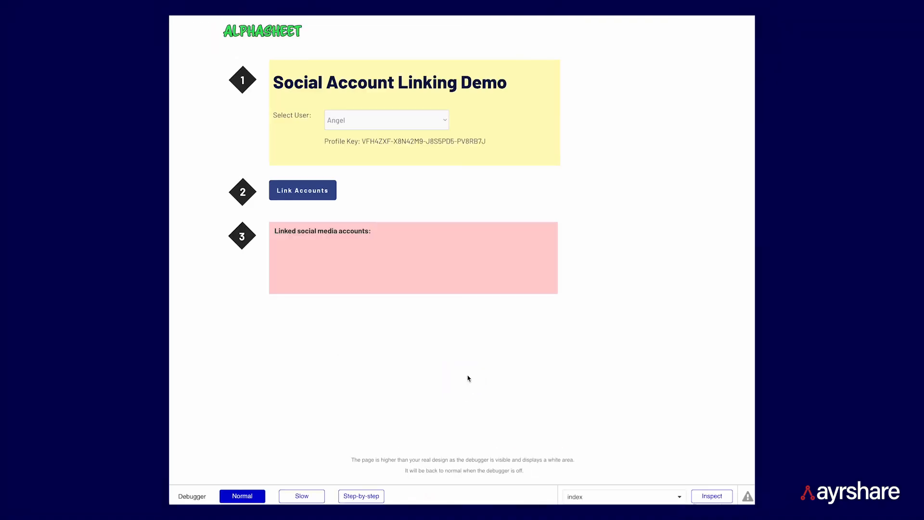
pyautogui.click(387, 120)
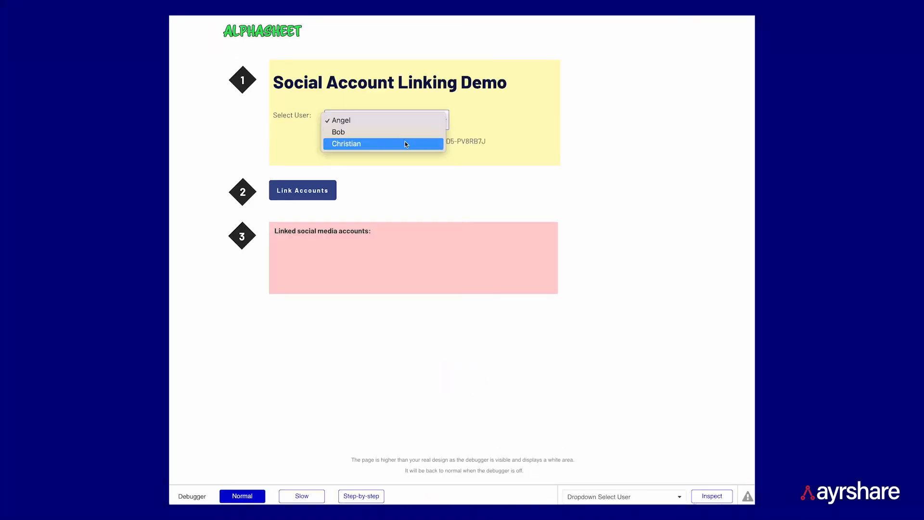
pyautogui.click(346, 144)
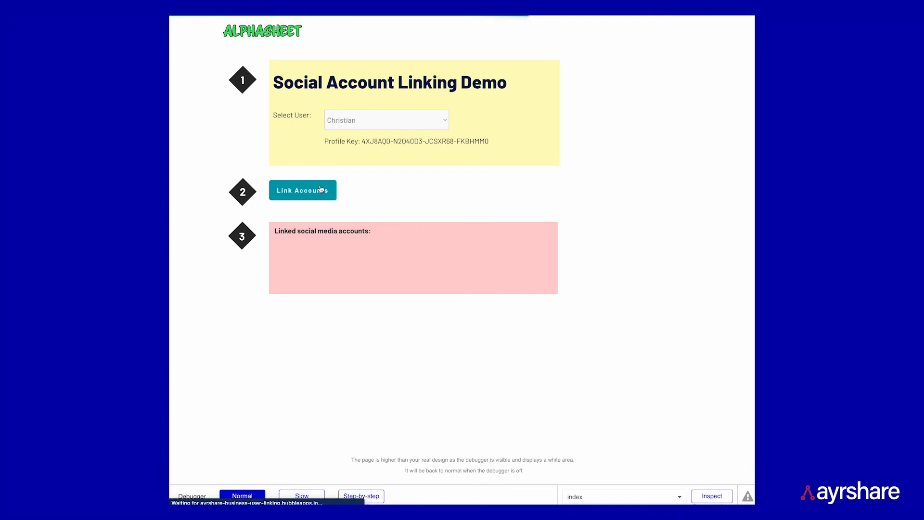
pyautogui.click(302, 189)
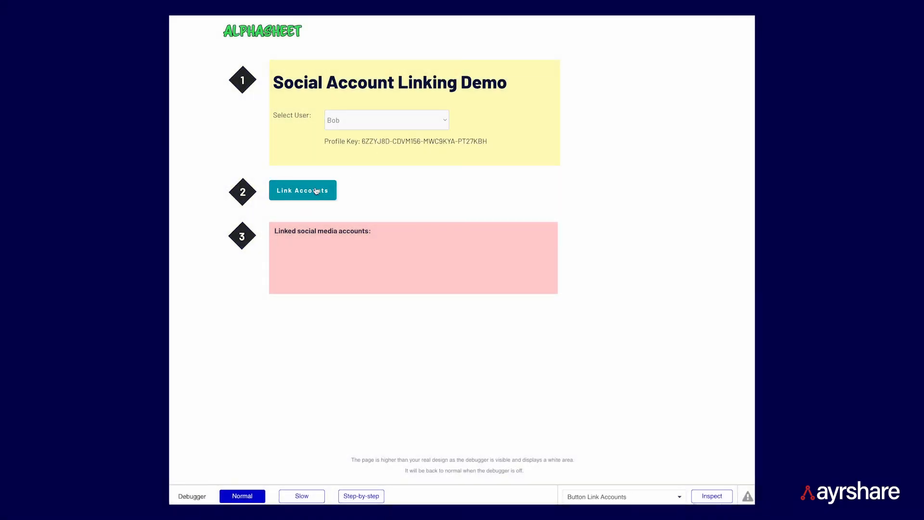
pyautogui.click(302, 190)
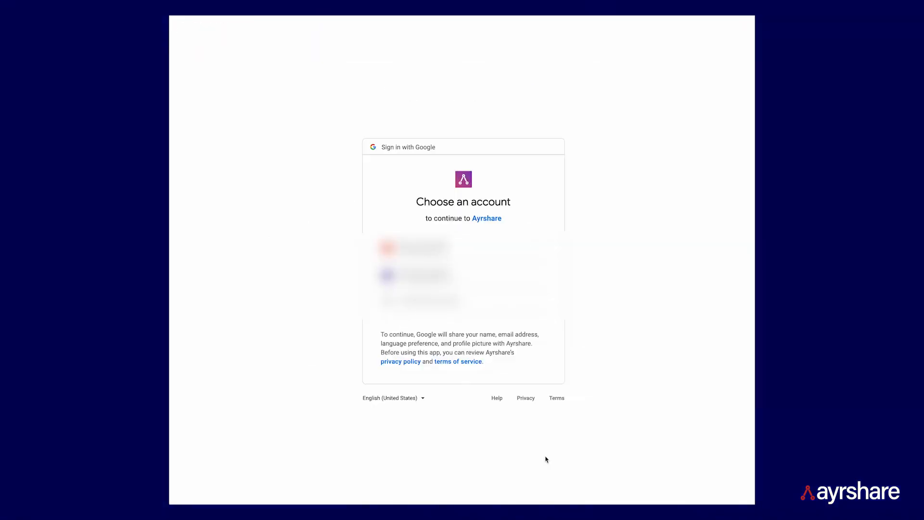
# Step: Back in the preview, select Bob to list his linked accounts: twitter and youtube
pyautogui.click(413, 248)
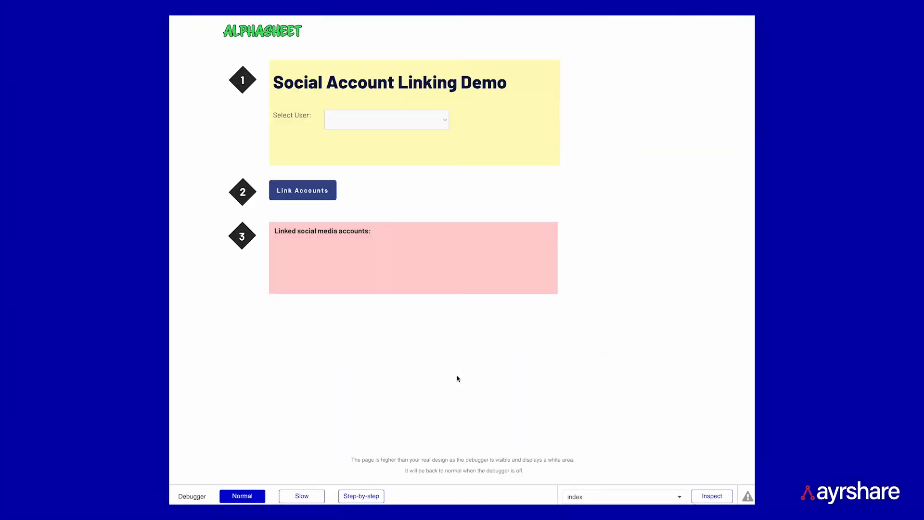
pyautogui.click(386, 119)
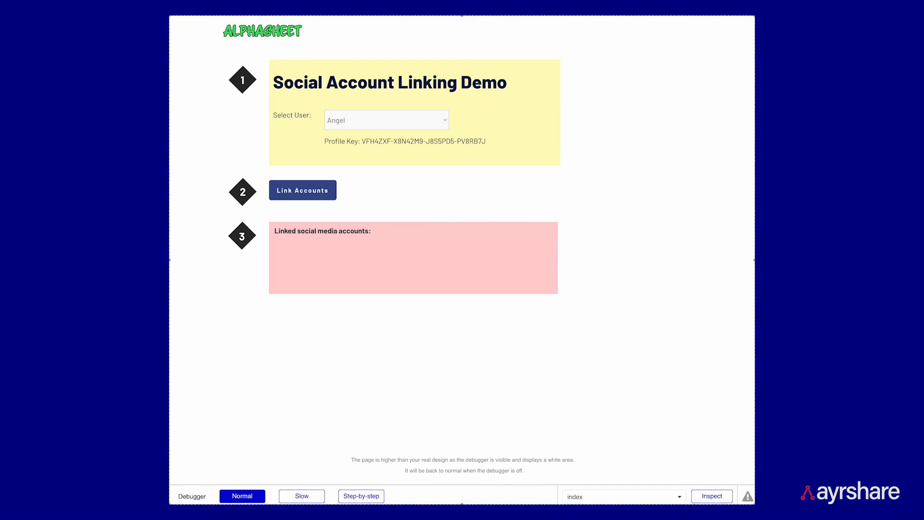
pyautogui.click(387, 120)
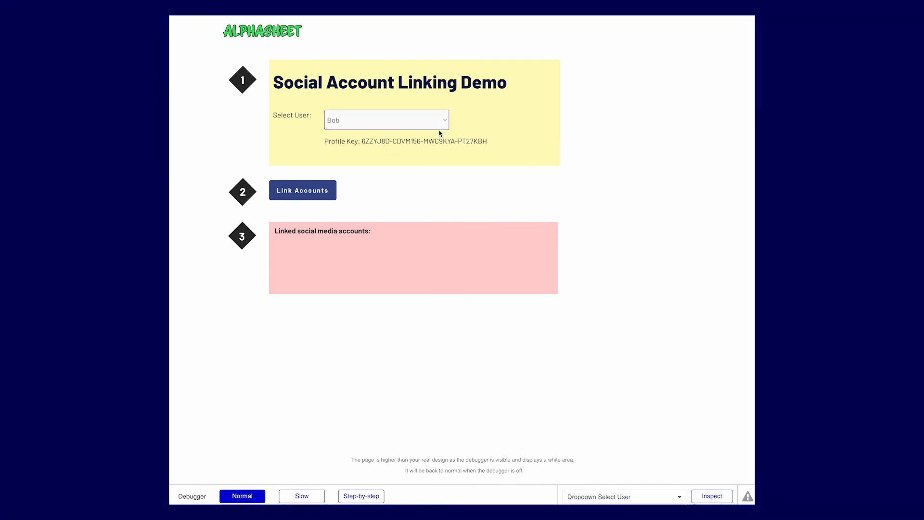
pyautogui.click(302, 190)
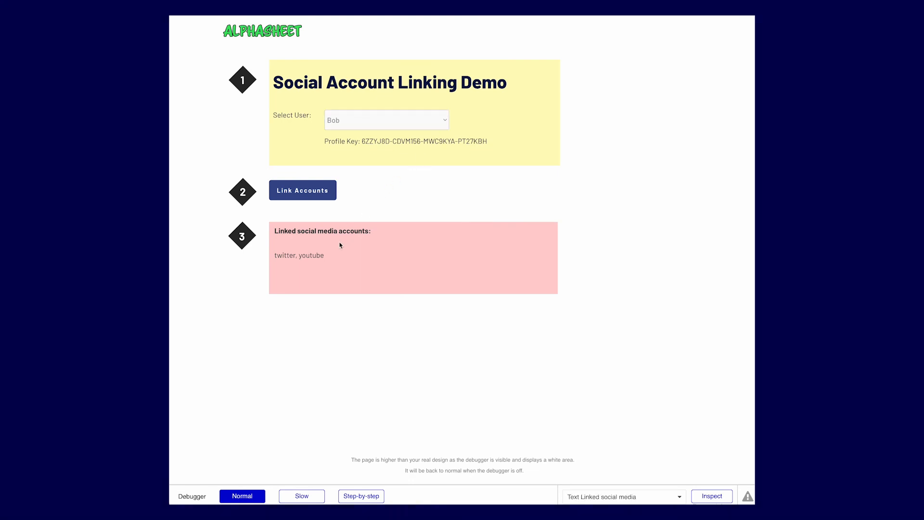